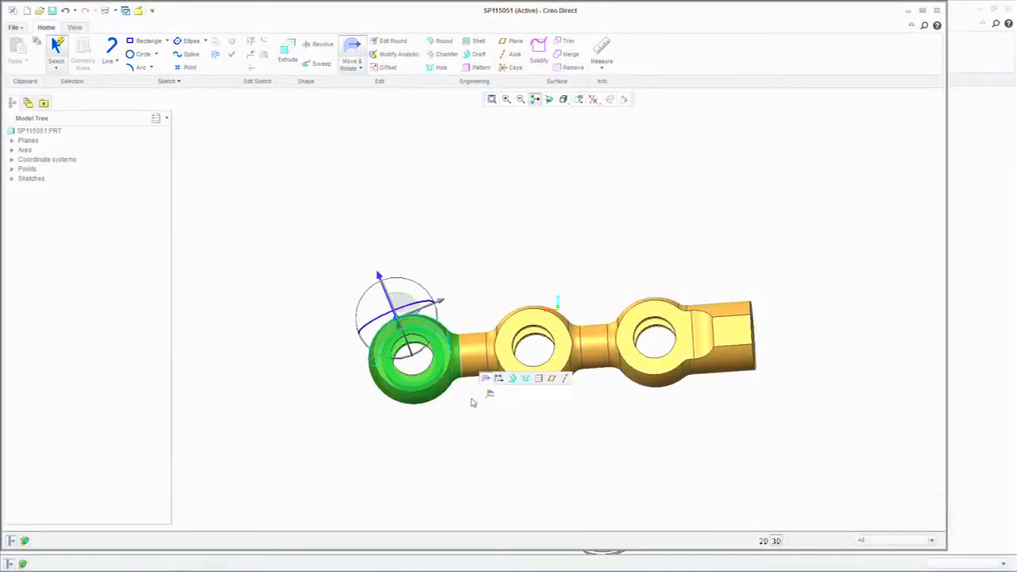
Accept the outward move of the end eye ring, lengthening the rod to the middle ring
{"action": "left_click", "coordinate": [735, 323]}
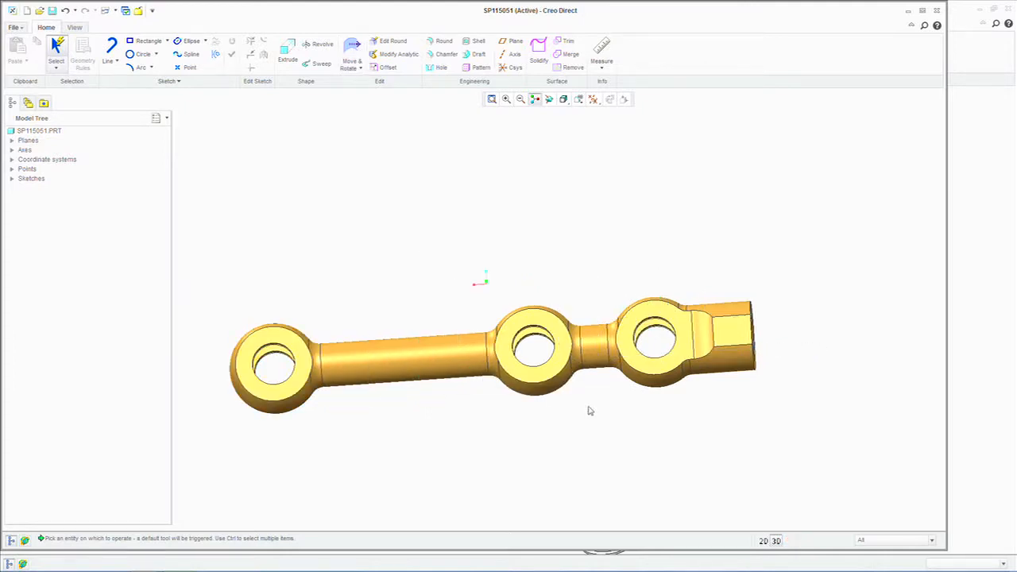
Duplicate an eye ring onto the long rod's midpoint and select the new ring
{"action": "left_click", "coordinate": [532, 346]}
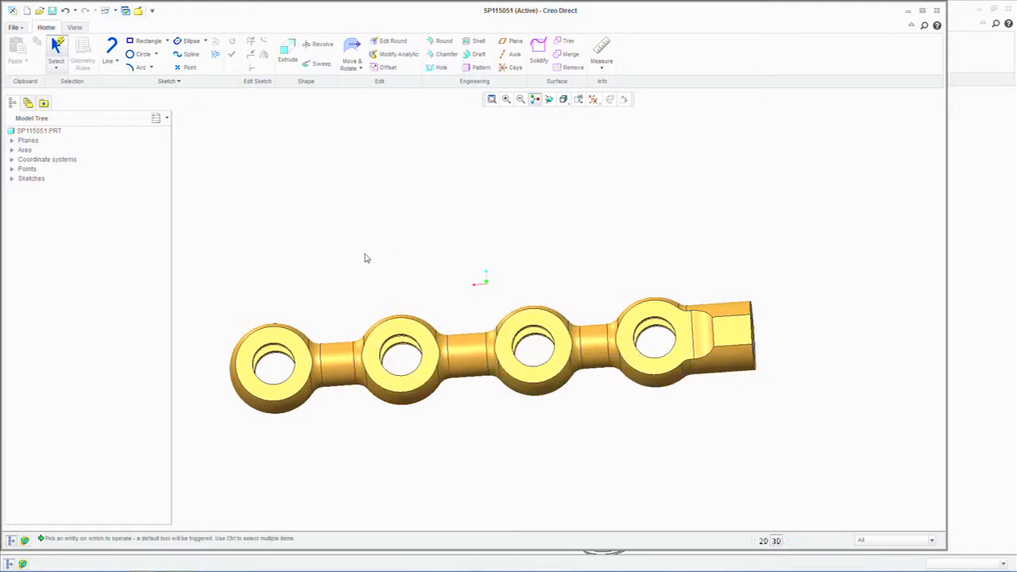
{"action": "mouse_move", "coordinate": [373, 406]}
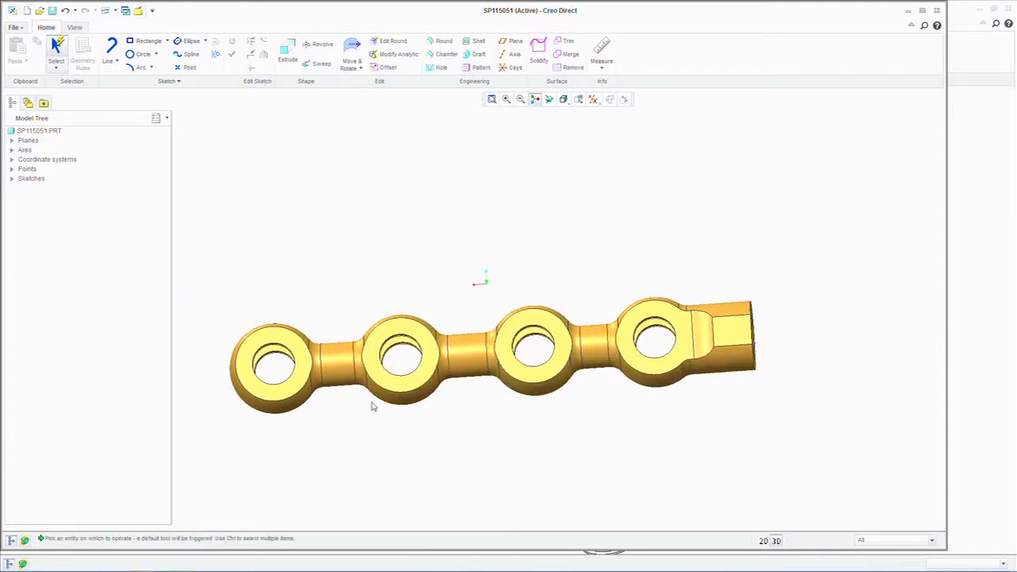
{"action": "left_click", "coordinate": [401, 356]}
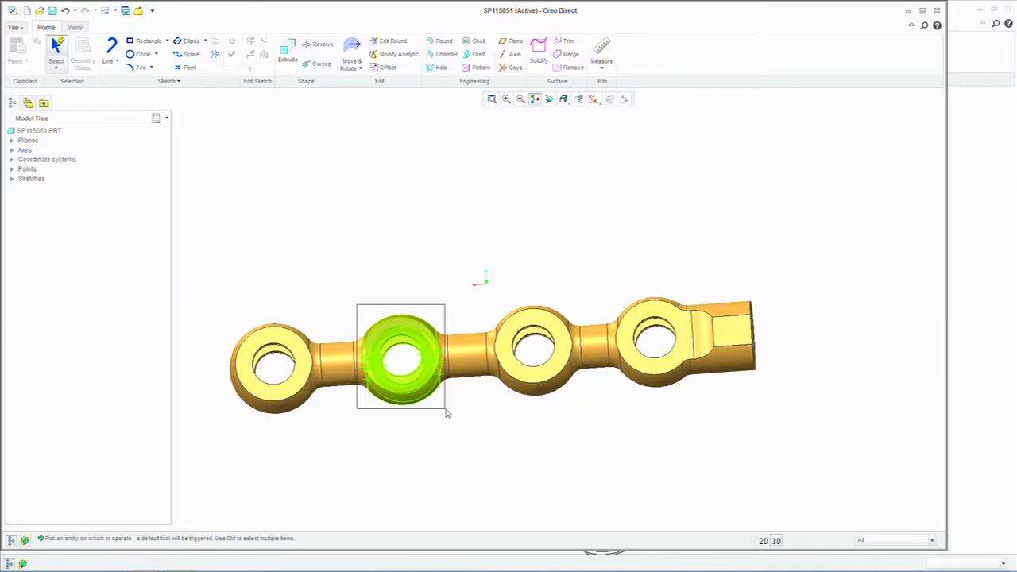
Open part SP115050 and extrude a sketched profile inside one of its holes
{"action": "left_click", "coordinate": [401, 356]}
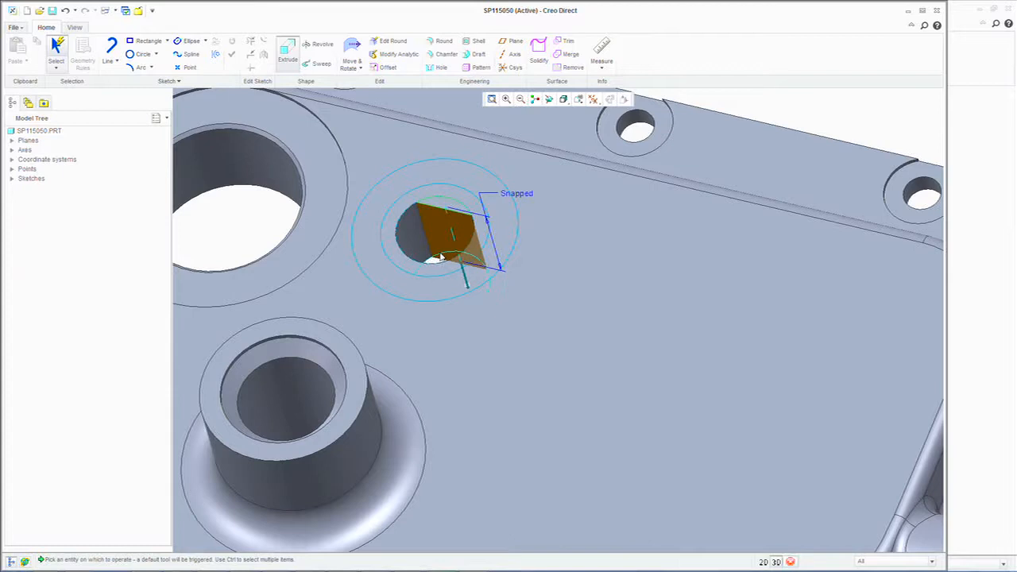
Select the boss with its rounds and position the moved copy beside the original
{"action": "left_click", "coordinate": [437, 230]}
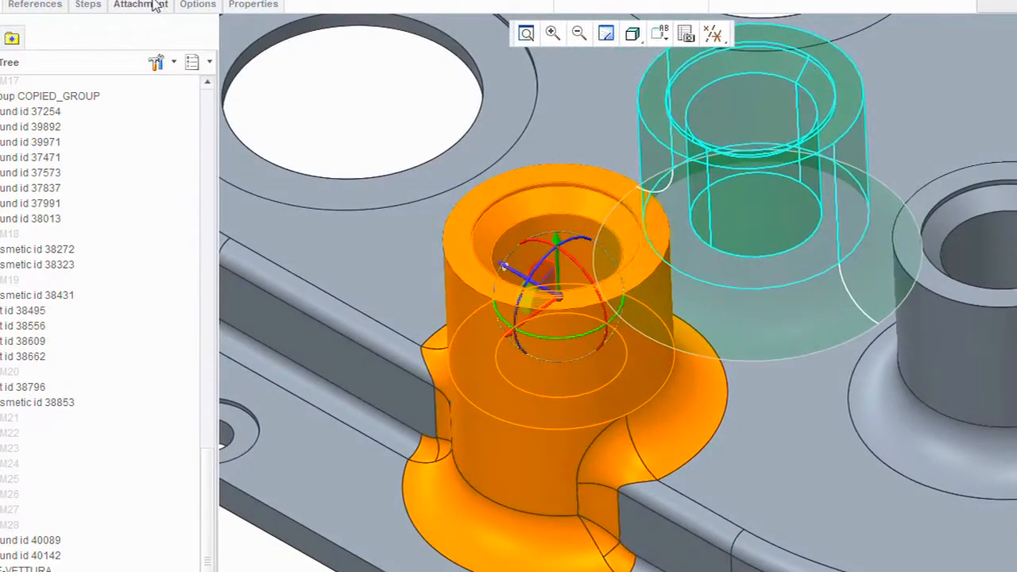
Show the Attachment options and cycle solutions until only the boss's base blend remains
{"action": "left_click", "coordinate": [141, 5]}
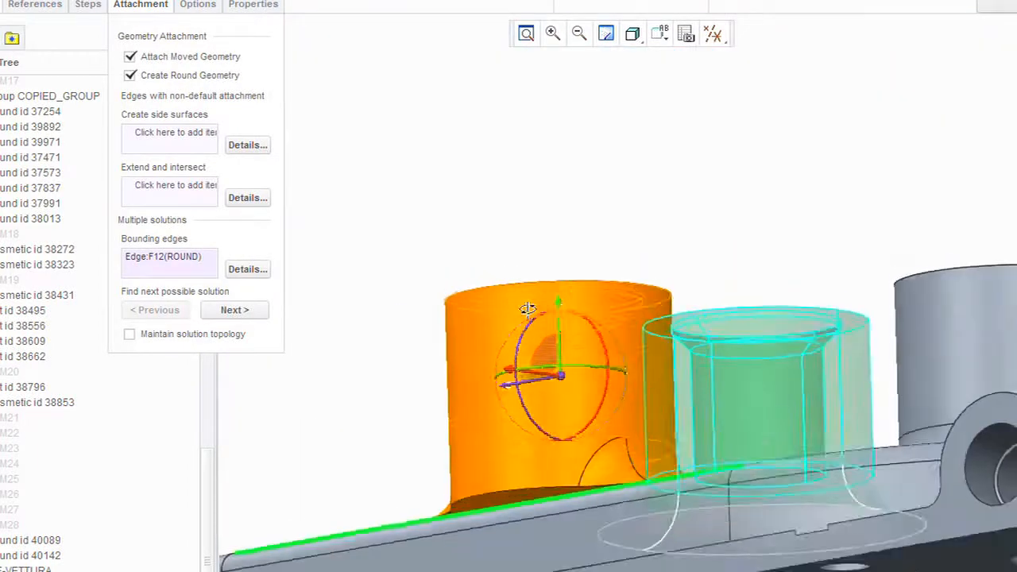
{"action": "left_click", "coordinate": [235, 310]}
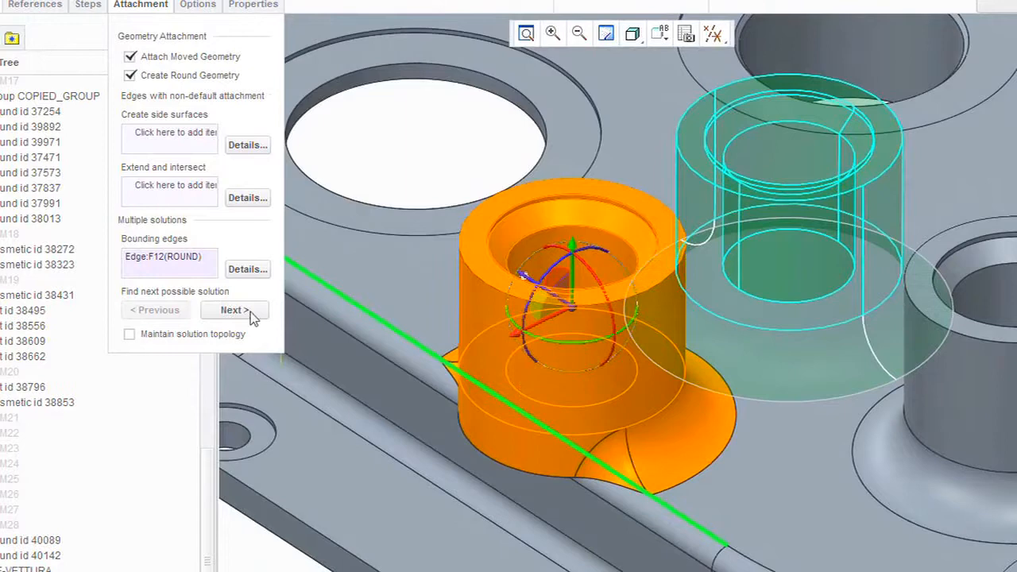
{"action": "left_click", "coordinate": [234, 310]}
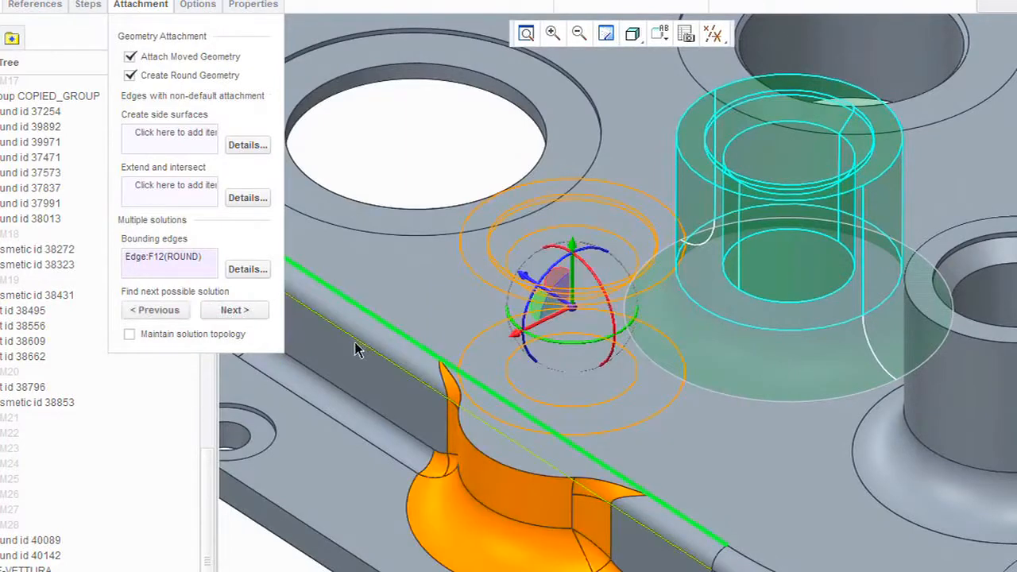
{"action": "left_click", "coordinate": [235, 310]}
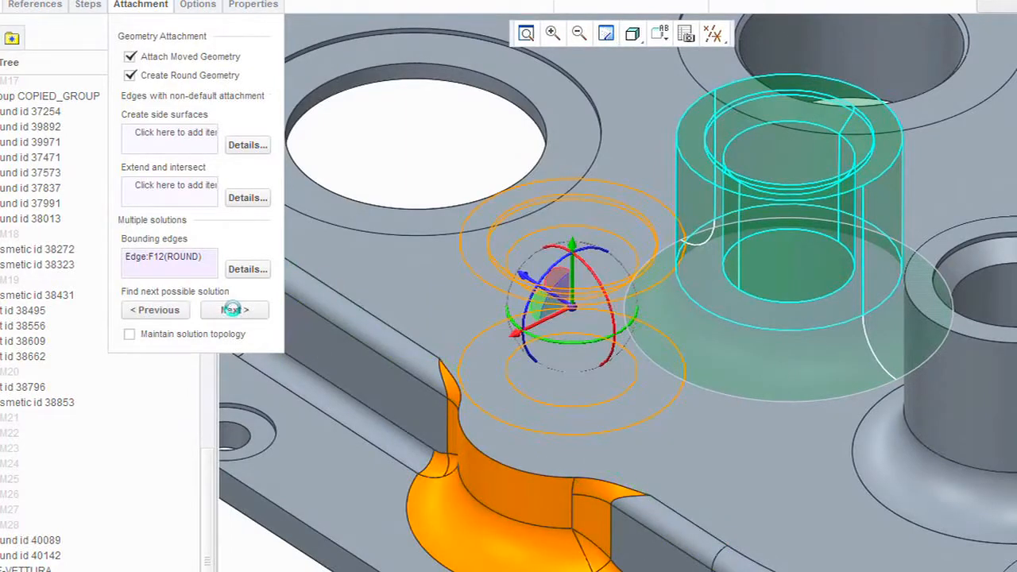